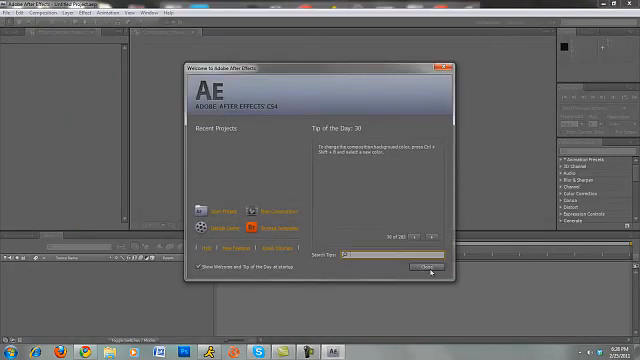
- Close the Welcome to Adobe After Effects dialog to reach the empty untitled project
{"action": "left_click", "coordinate": [420, 270]}
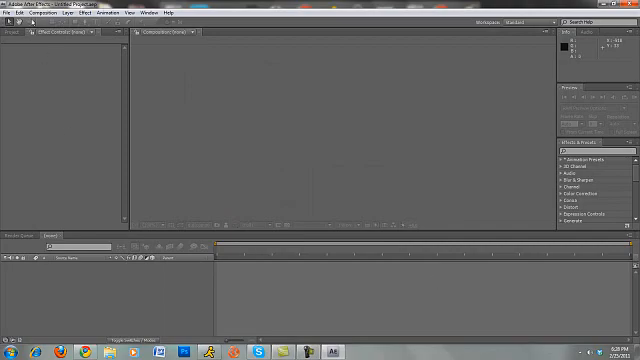
- Import the clip 'Cod Shot Of The Day #3' from the Codi Montage folder
{"action": "left_click", "coordinate": [9, 13]}
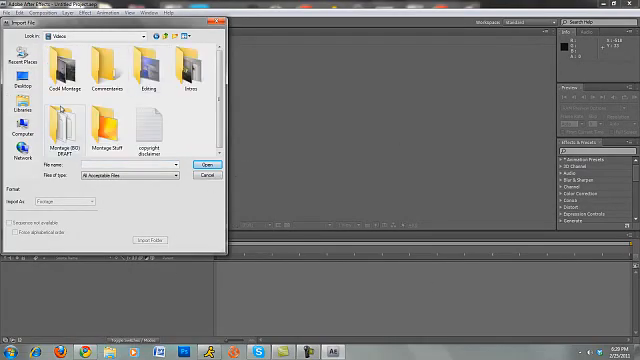
{"action": "double_click", "coordinate": [66, 68]}
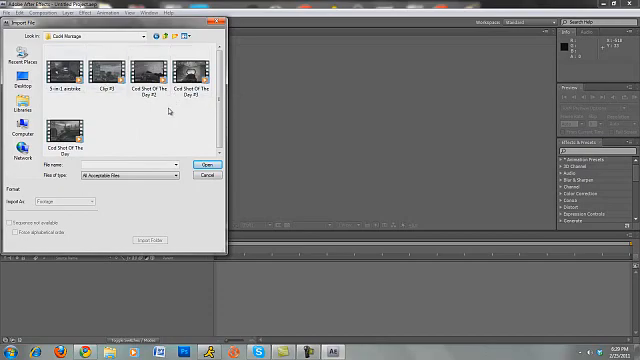
{"action": "left_click", "coordinate": [103, 76]}
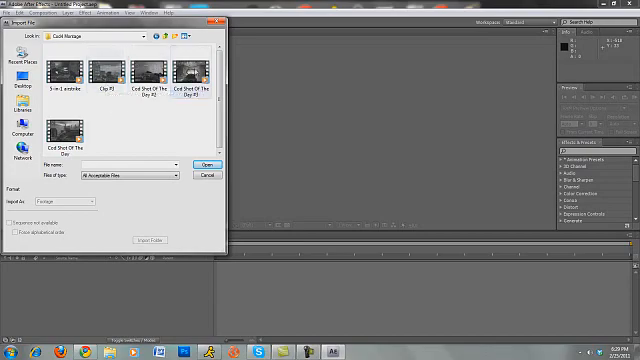
{"action": "left_click", "coordinate": [201, 165]}
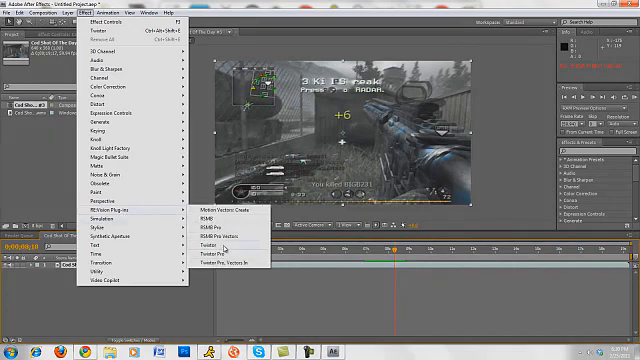
- Apply RE:Vision Twixtor to the Cod Shot Of The Day #3 layer
{"action": "left_click", "coordinate": [209, 243]}
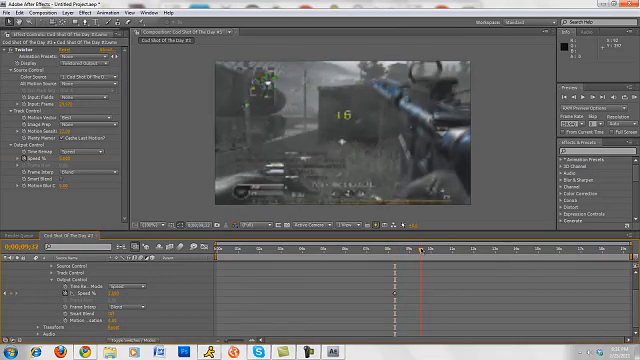
- Move the time indicator to about ten seconds, past the Twixtor speed keyframe
{"action": "left_click", "coordinate": [420, 255]}
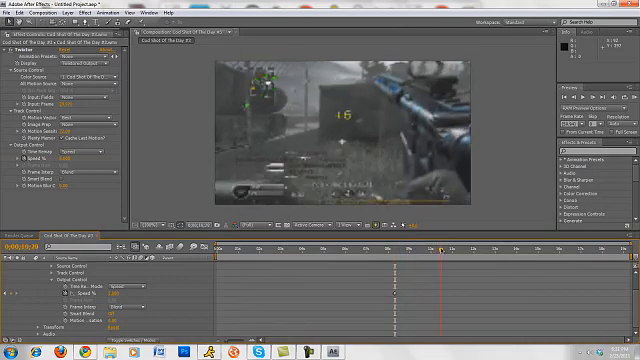